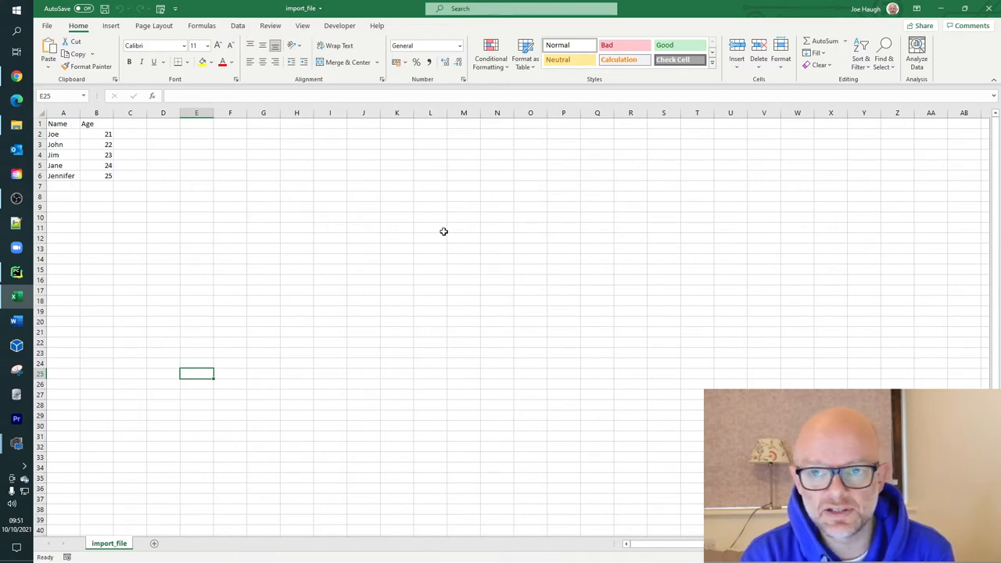
{"action": "mouse_move", "coordinate": [244, 226]}
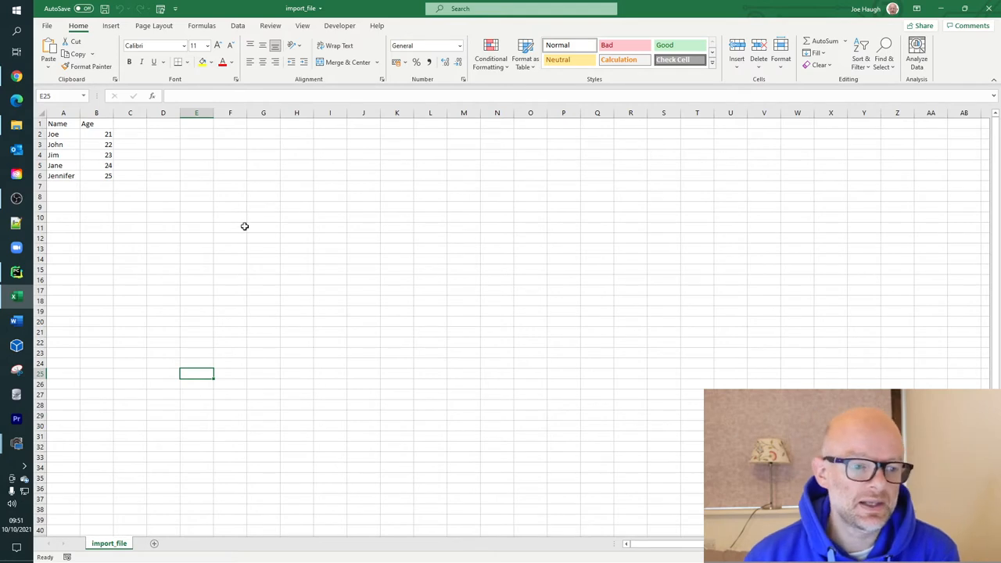
Step: Insert an empty column before column A so Name and Age shift to column B
{"action": "right_click", "coordinate": [63, 113]}
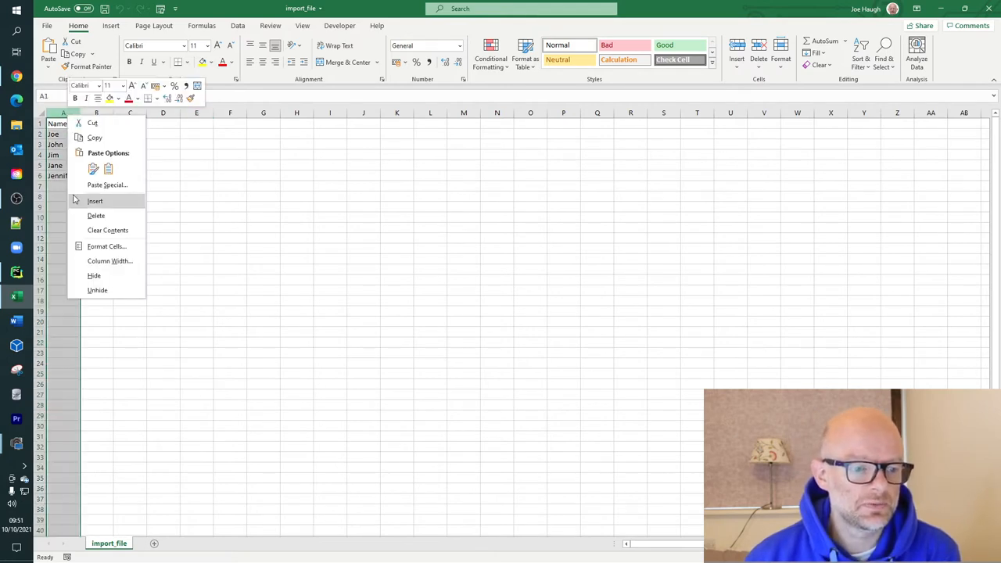
{"action": "left_click", "coordinate": [297, 248]}
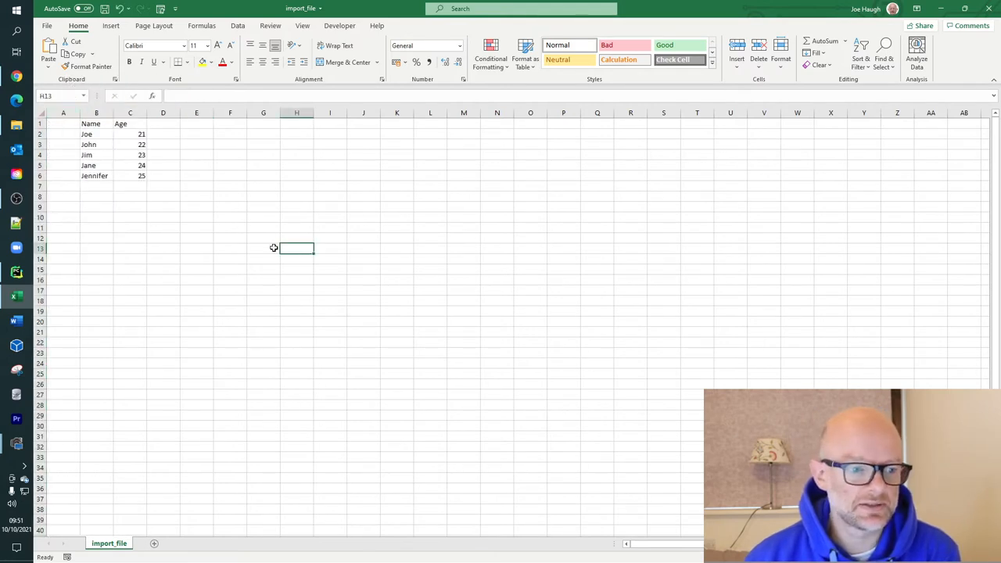
Step: Enter index numbers 0 through 4 in column A beside the five names
{"action": "left_click", "coordinate": [63, 134]}
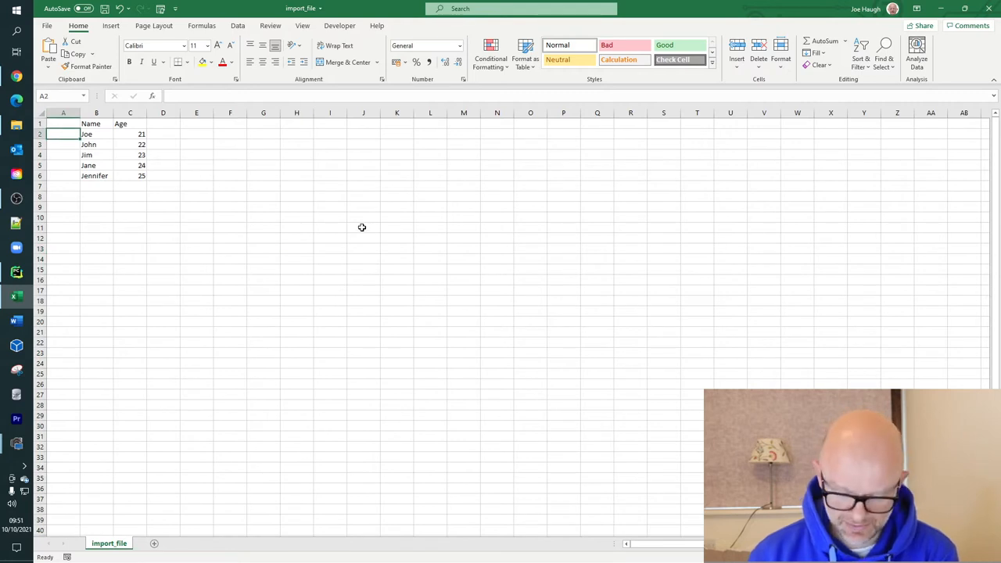
{"action": "type", "text": "0"}
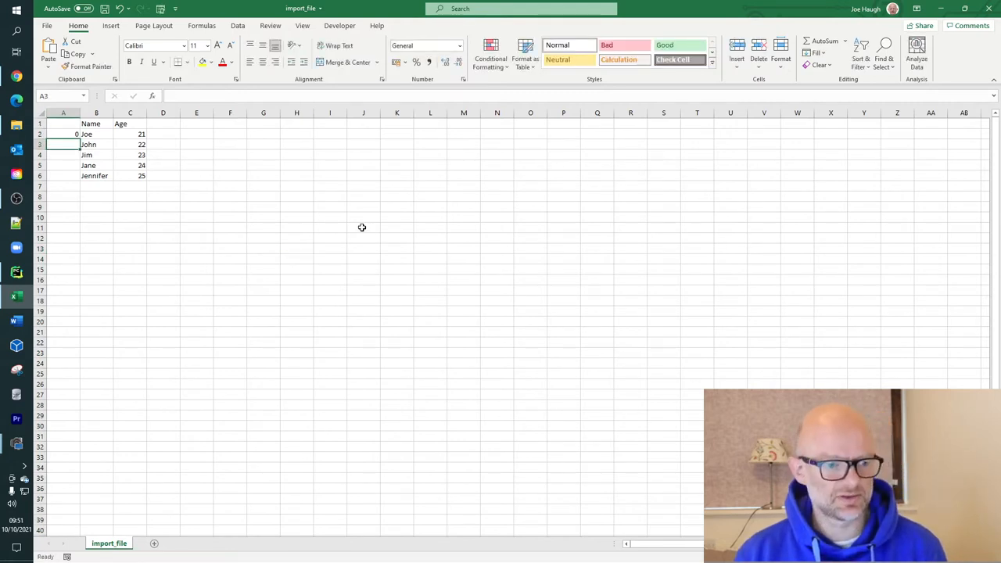
{"action": "type", "text": "2"}
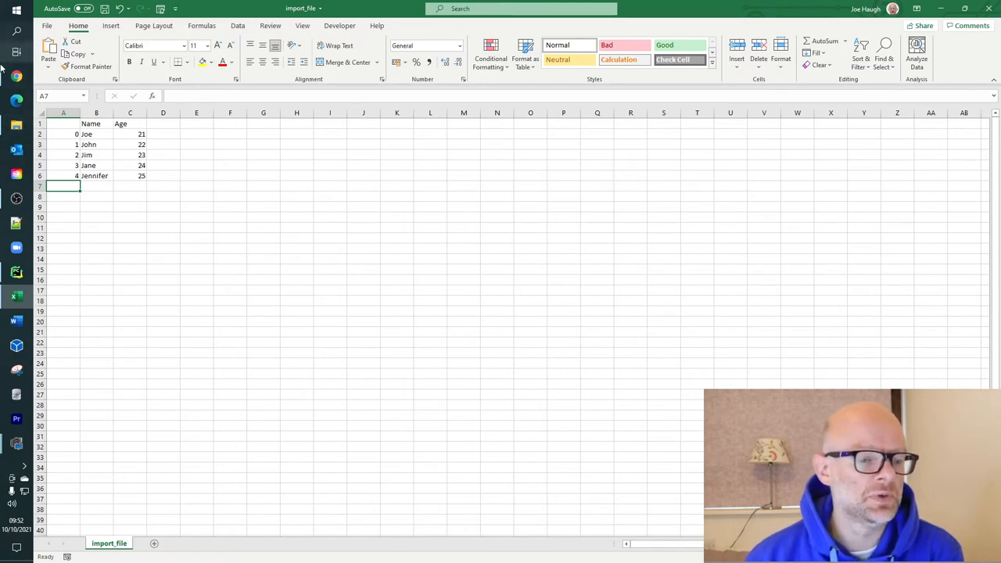
{"action": "left_click", "coordinate": [63, 175]}
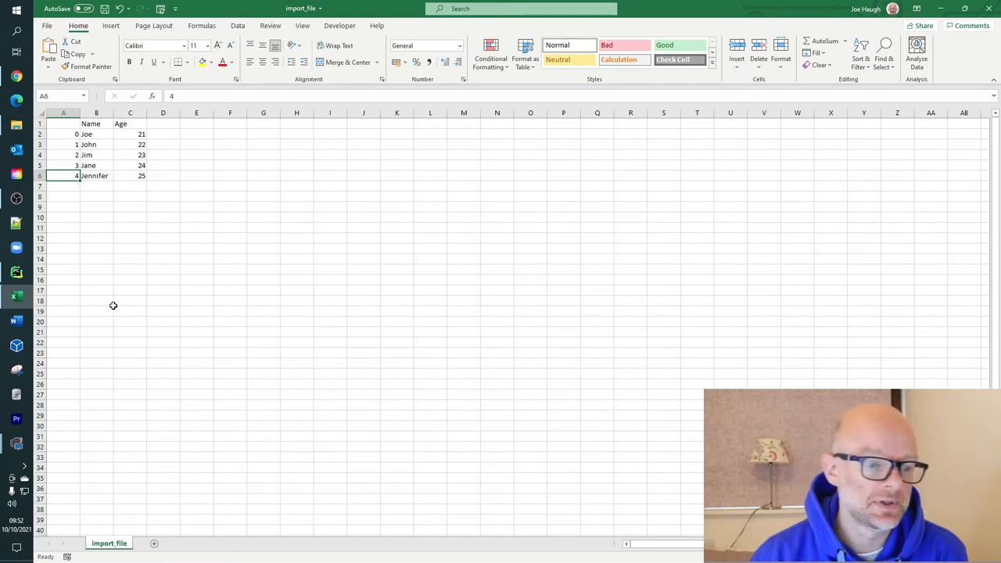
{"action": "left_click", "coordinate": [63, 122]}
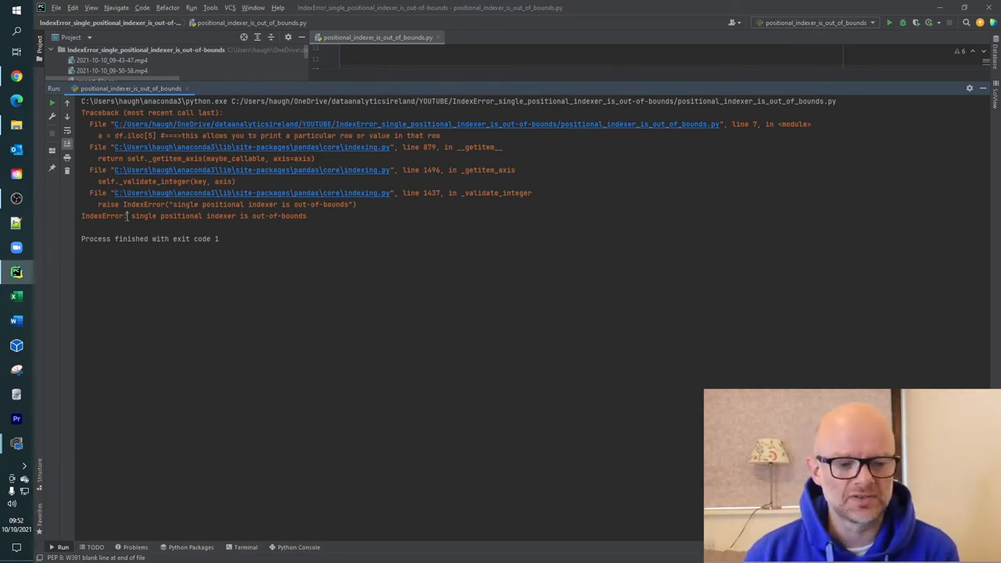
Step: Change df.iloc[5] to df.iloc[4] and rerun the script to exit code 0
{"action": "left_click_drag", "start_coordinate": [130, 216], "coordinate": [307, 215]}
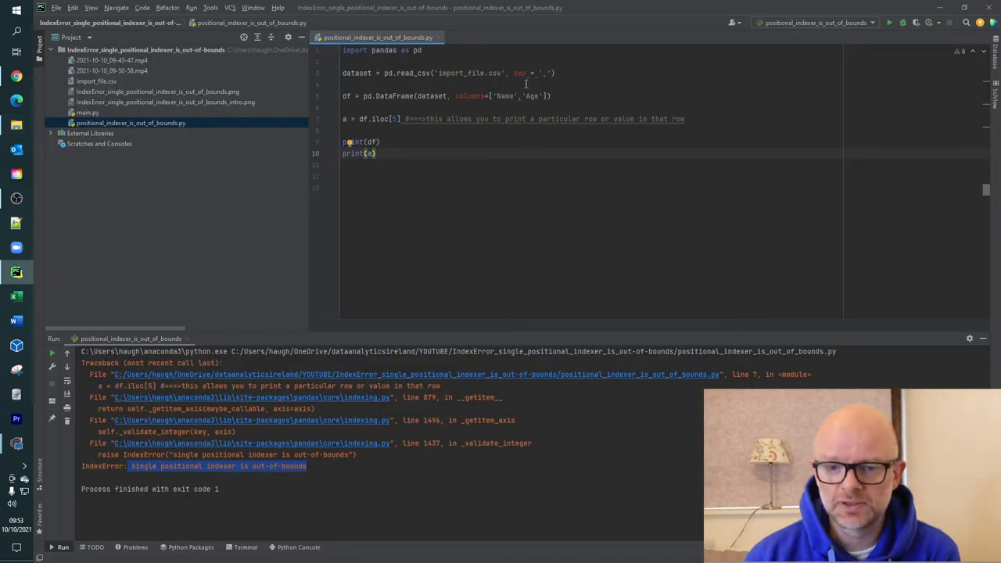
{"action": "mouse_move", "coordinate": [502, 144]}
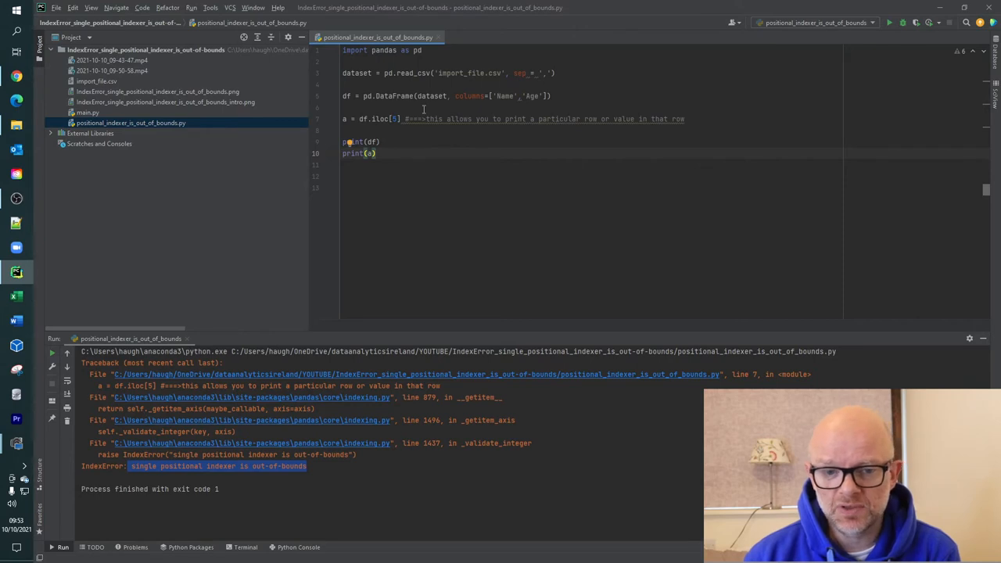
{"action": "mouse_move", "coordinate": [523, 203]}
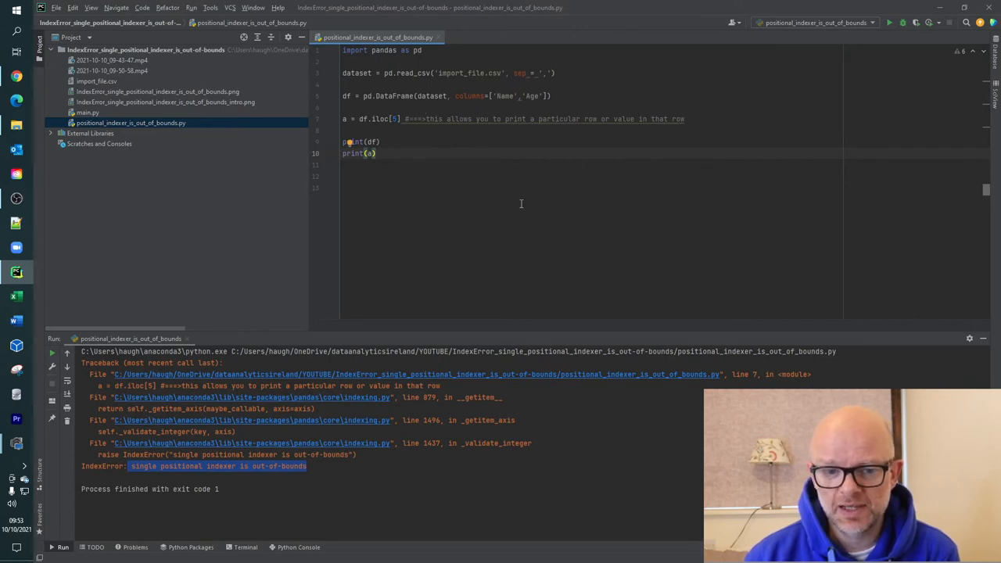
{"action": "mouse_move", "coordinate": [498, 169]}
{"action": "type", "text": "4"}
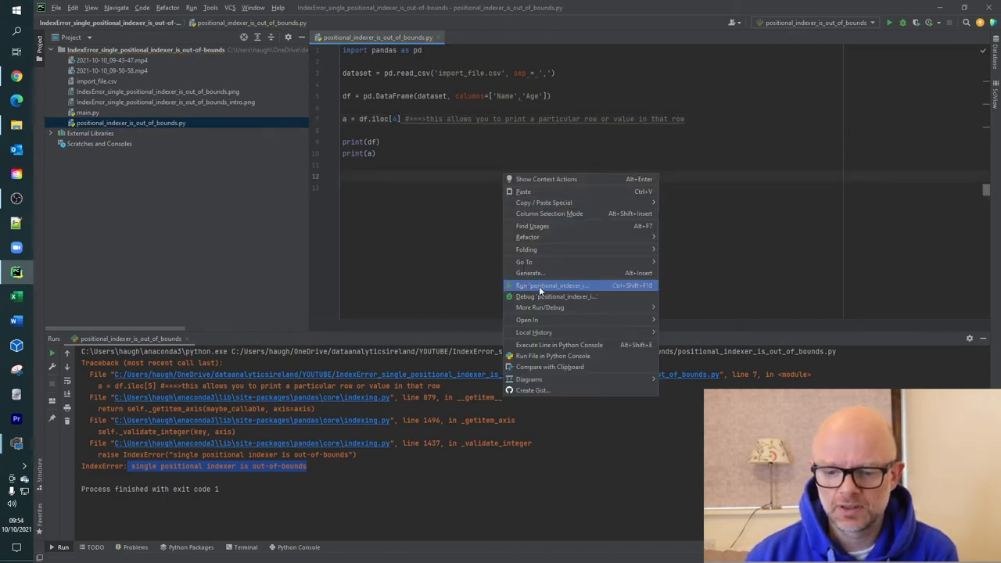
{"action": "left_click", "coordinate": [550, 285]}
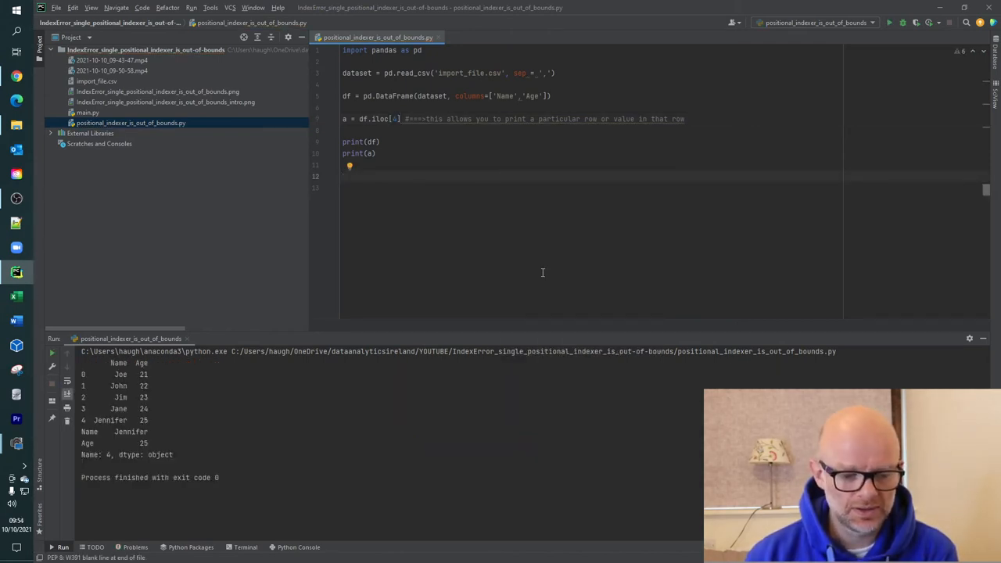